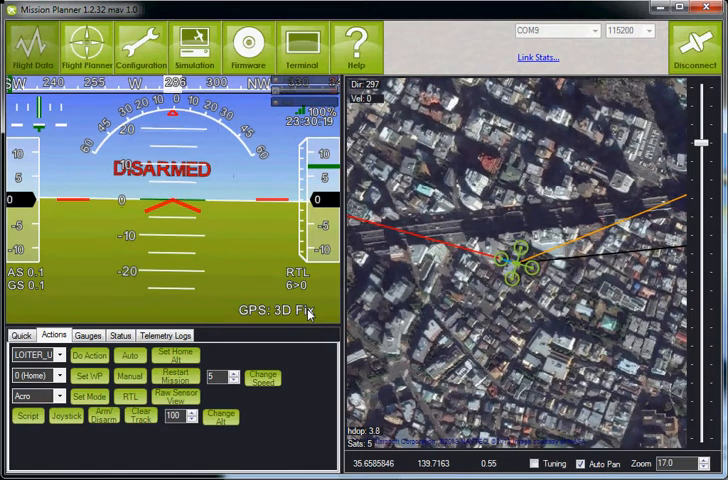
pyautogui.moveTo(520, 270)
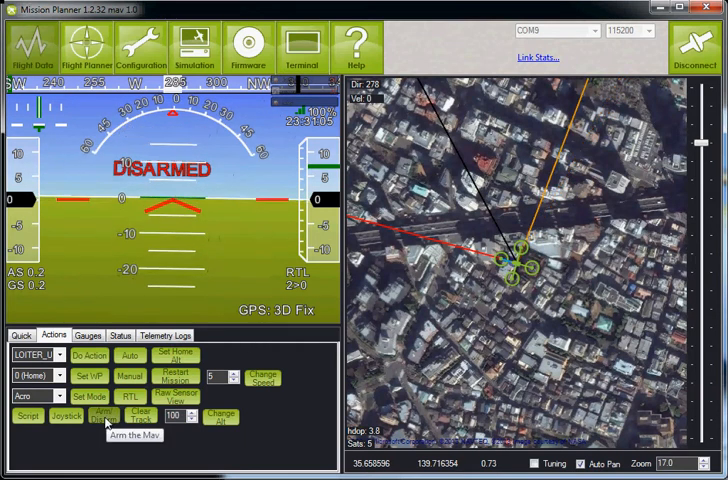
# Open the Configuration Advanced Parameter List to show AHRS_GPS_GAIN with its value and description
pyautogui.click(103, 414)
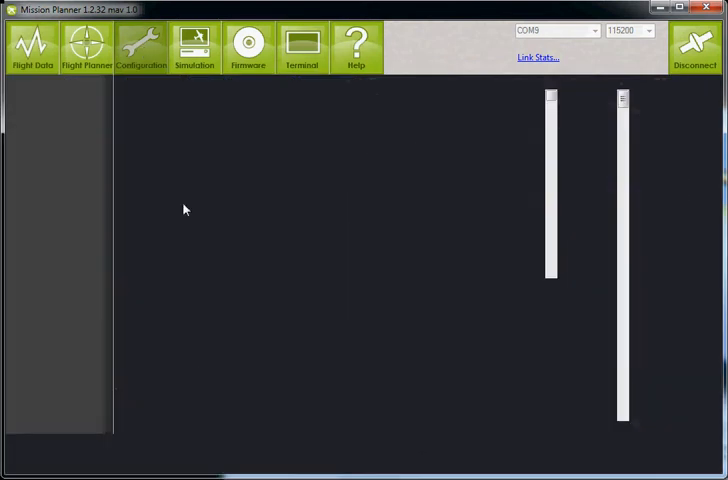
pyautogui.click(60, 191)
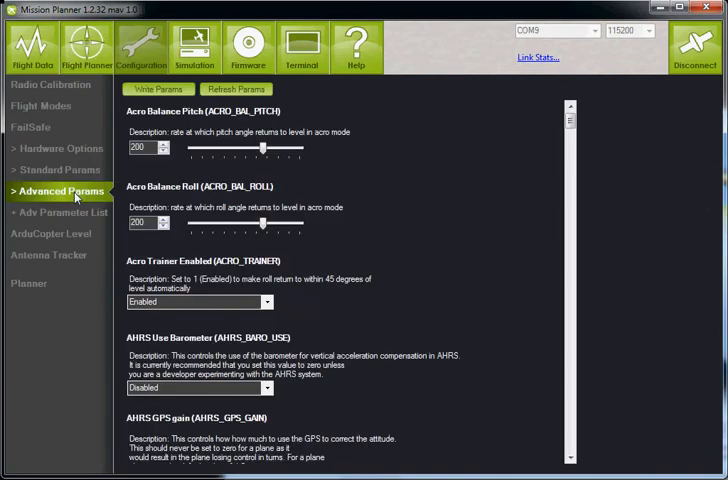
pyautogui.click(58, 212)
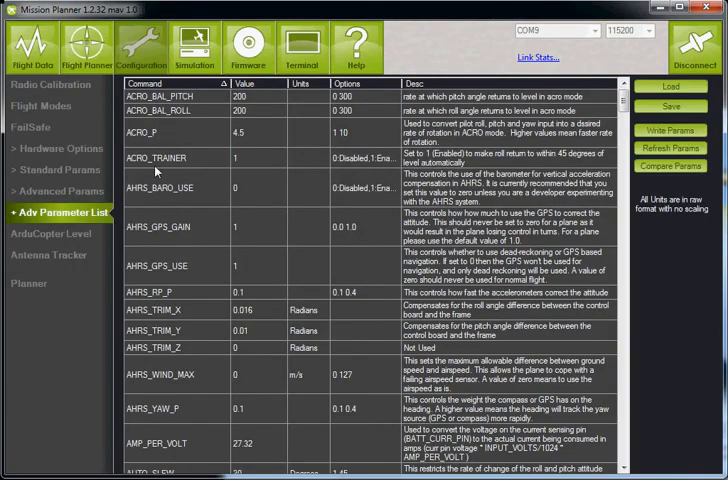